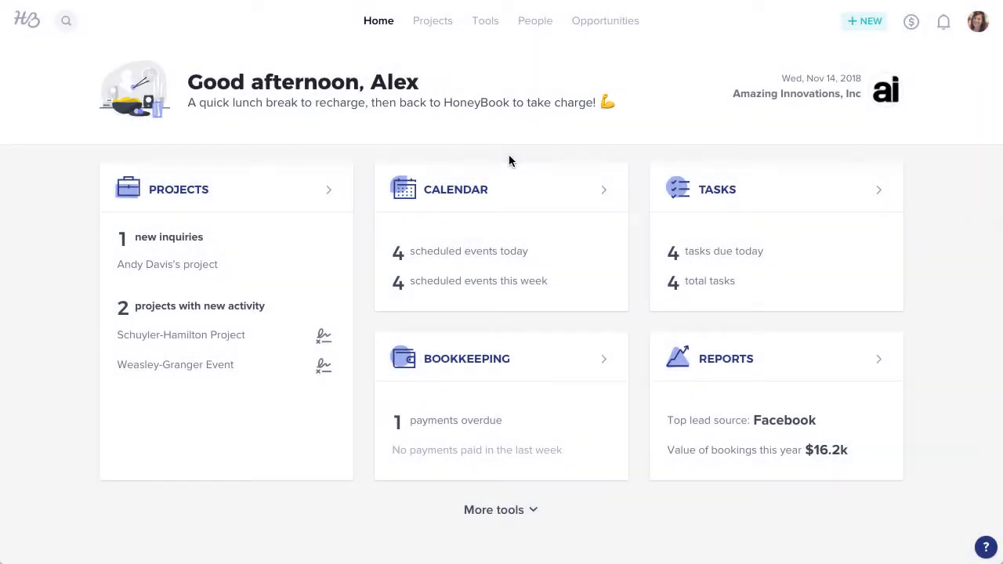
Start a new project from the dashboard's + NEW menu
left_click(65, 22)
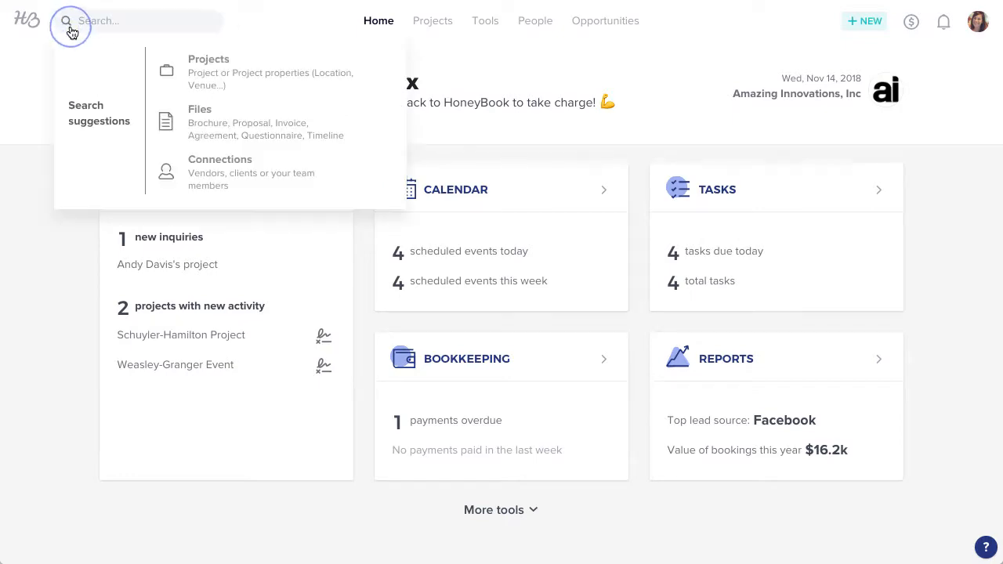
mouse_move(442, 31)
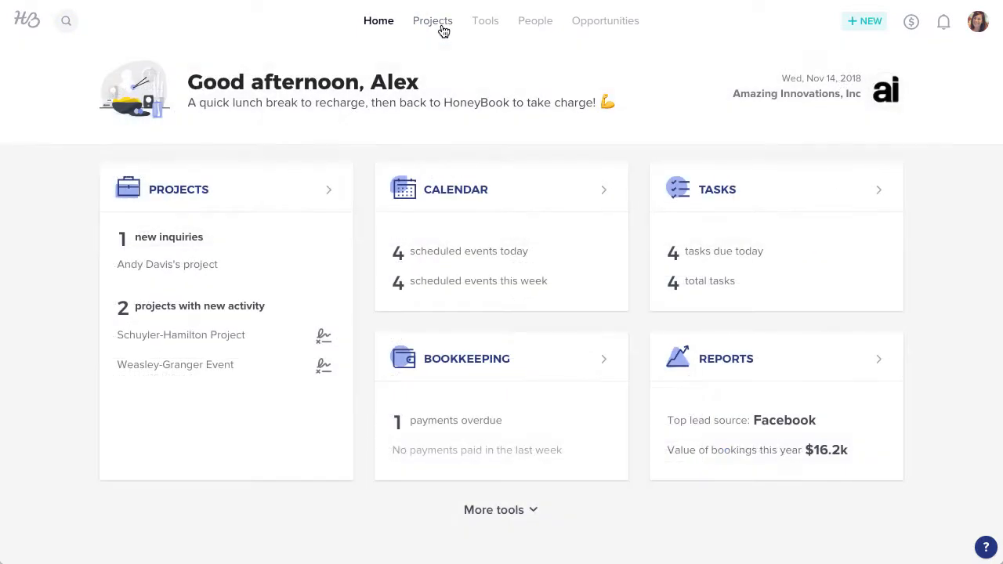
left_click(865, 22)
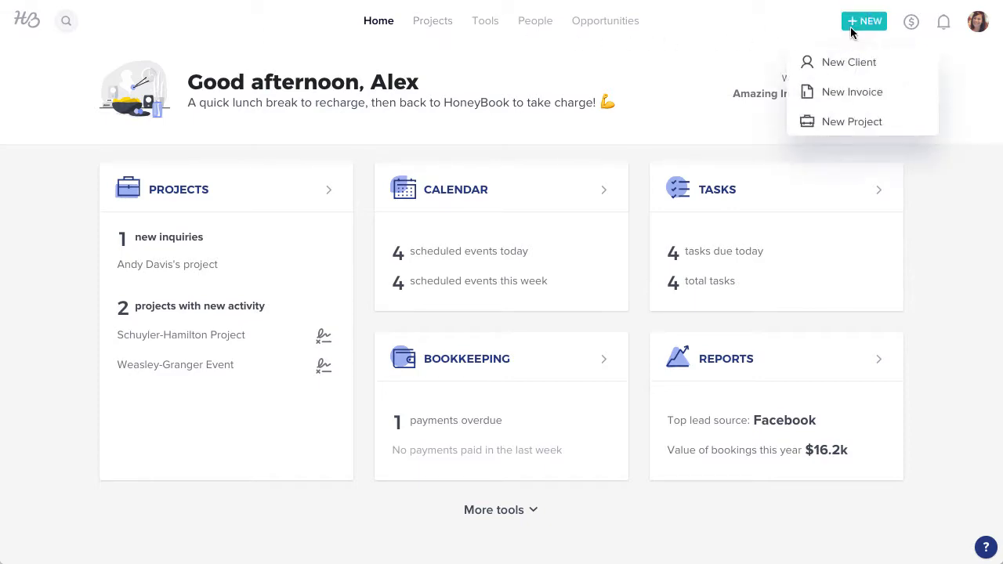
left_click(852, 122)
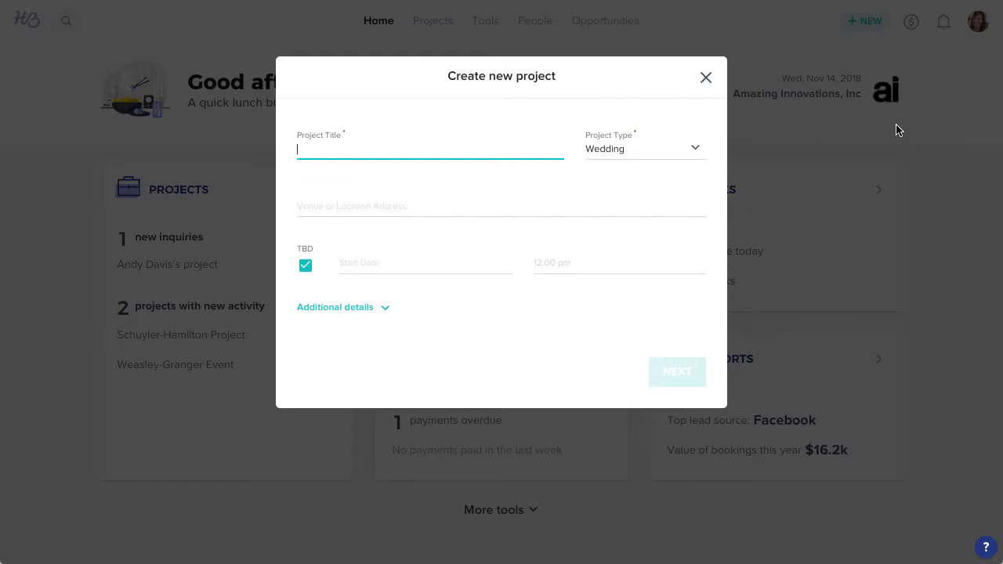
Title the project 'Wayne Campbell Project' and set its type to Birthday Party
type("Wayne Campbell Project")
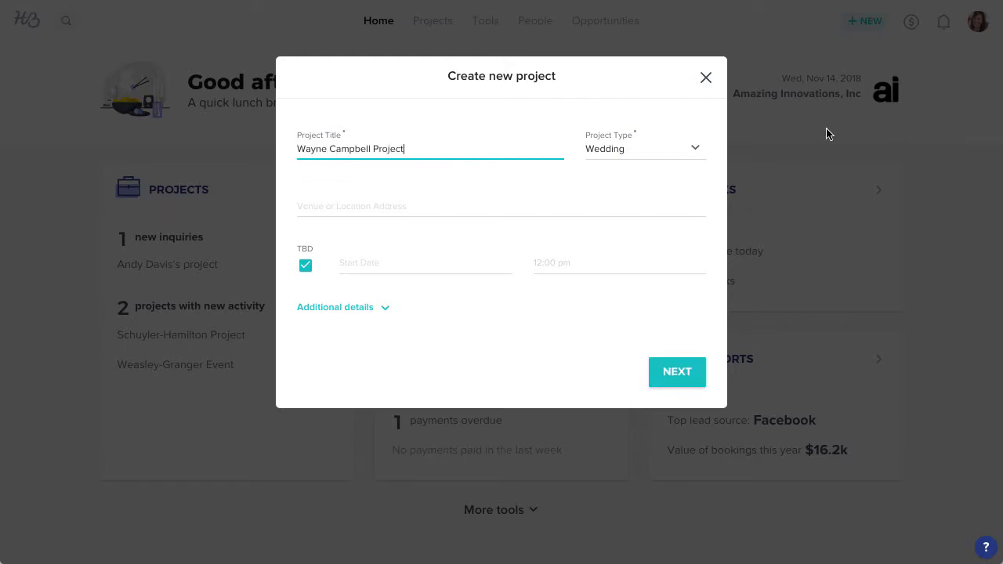
left_click(639, 148)
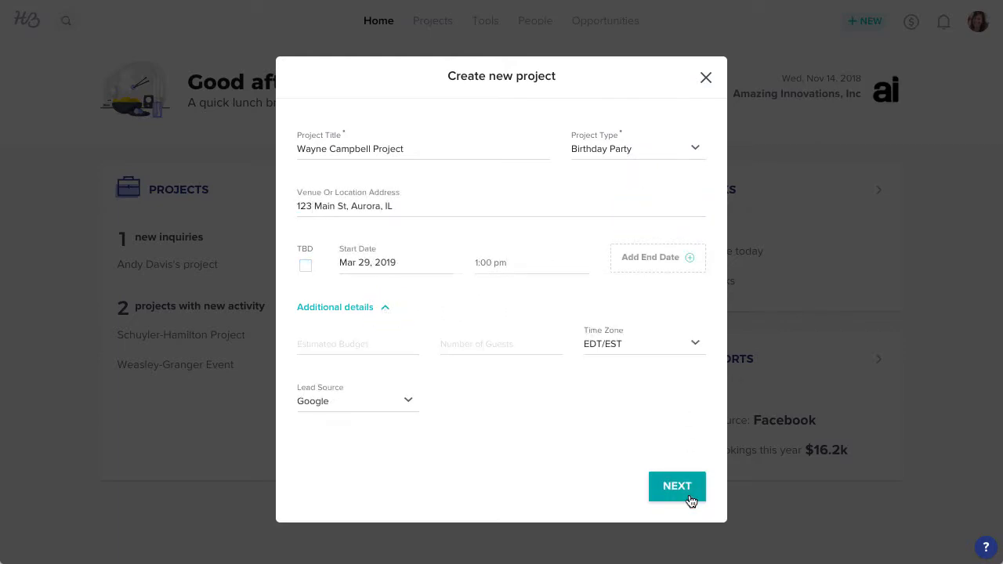
left_click(677, 486)
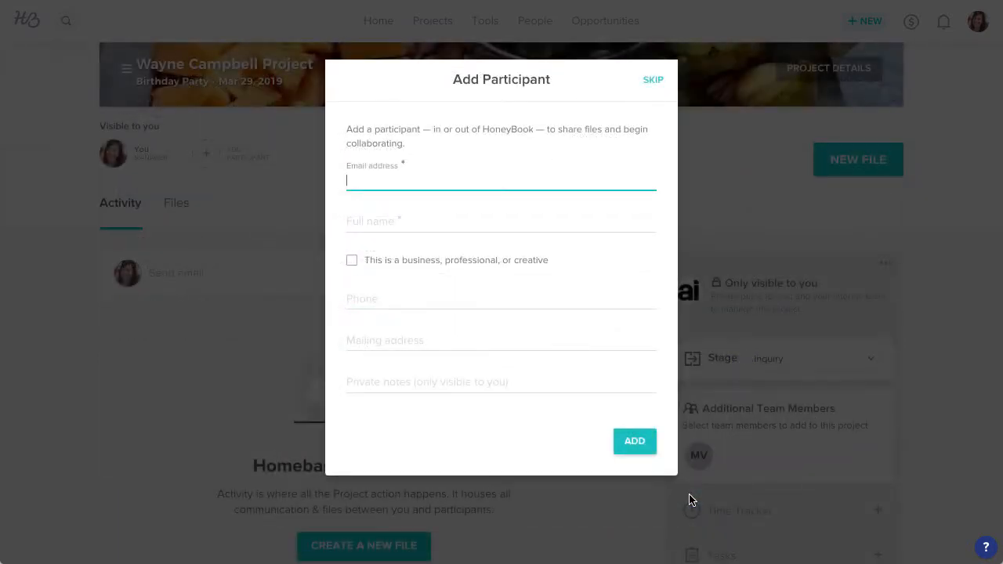
type("partytime@email.com")
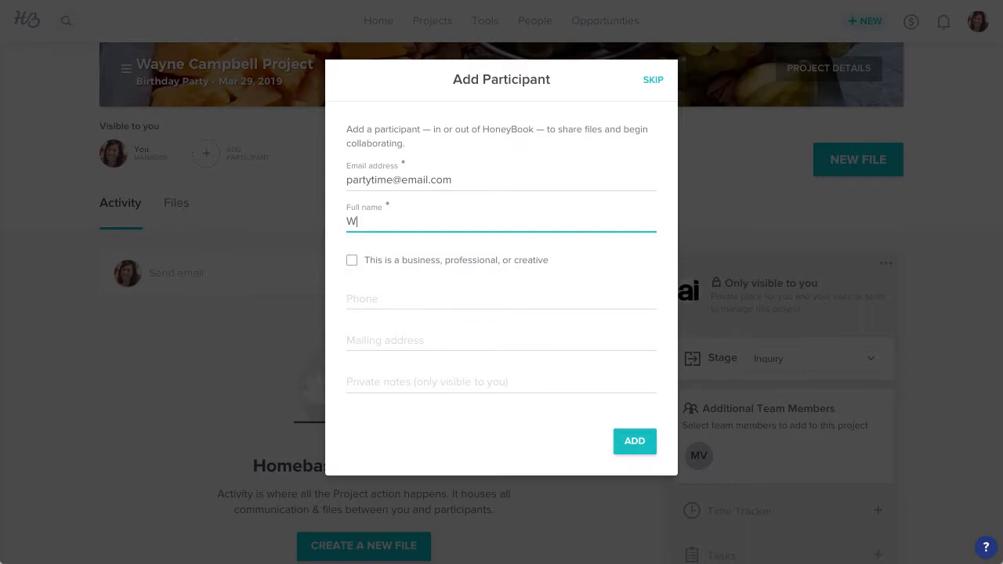
type("ayne Campbell")
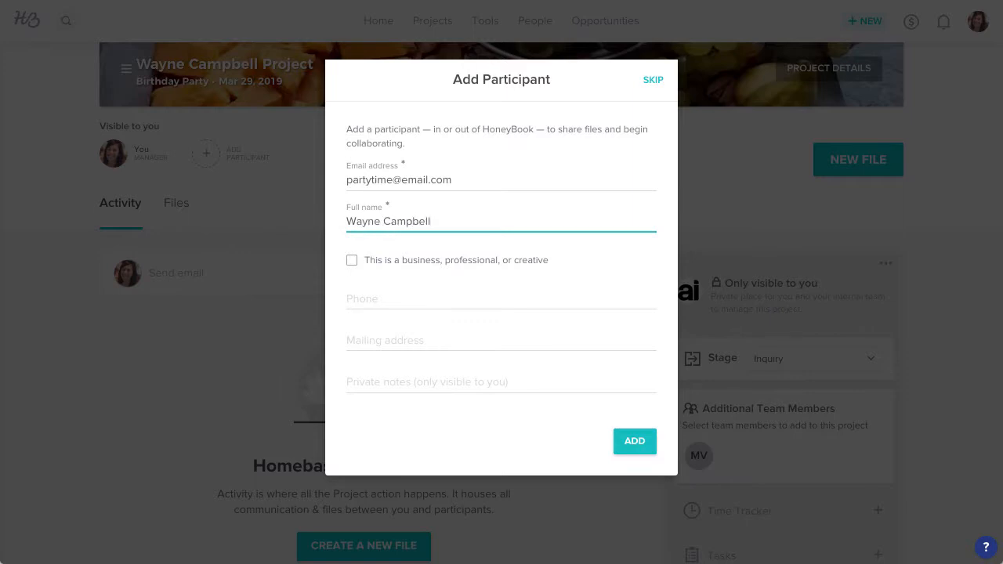
left_click(501, 298)
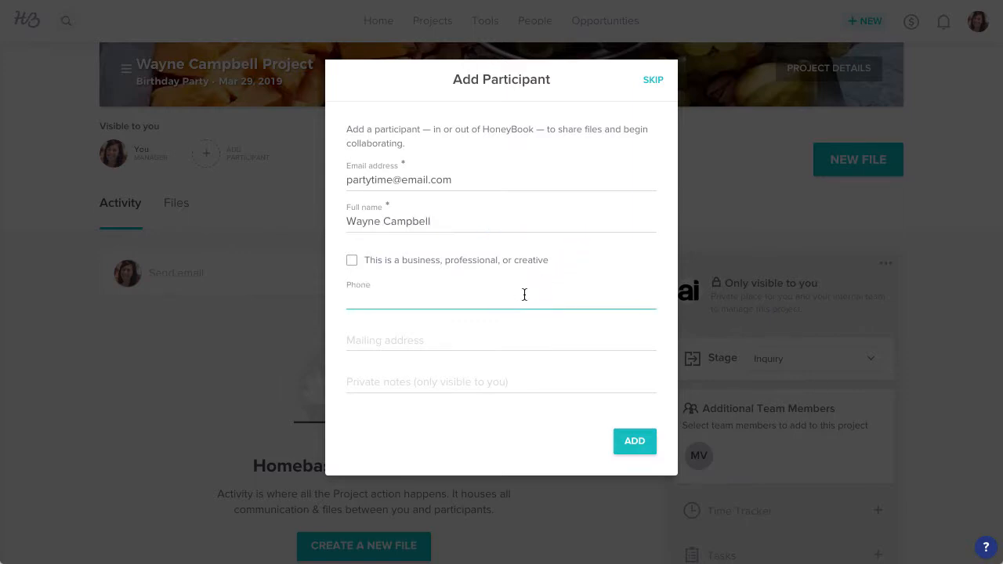
type("(630) 555-")
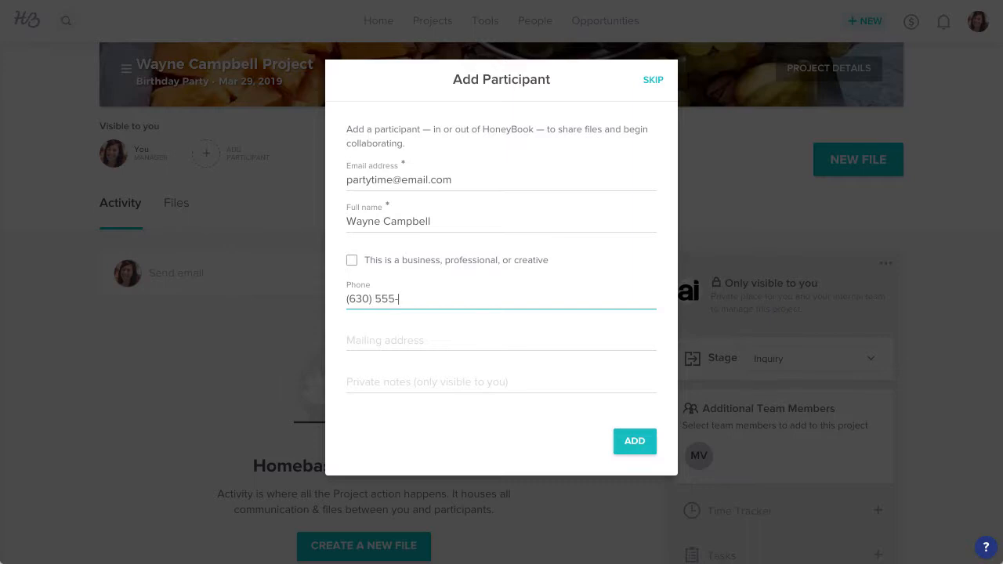
type("1234")
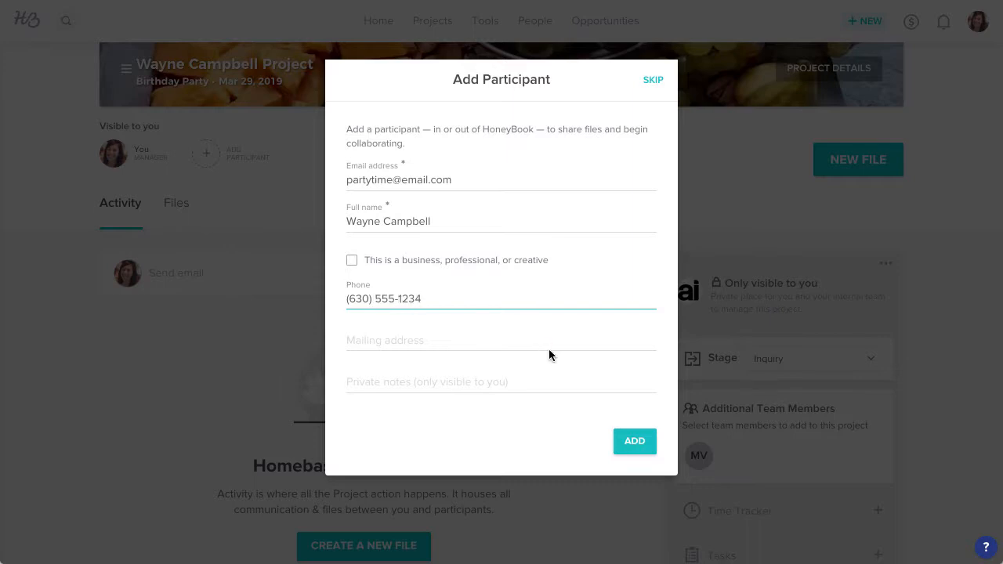
left_click(633, 445)
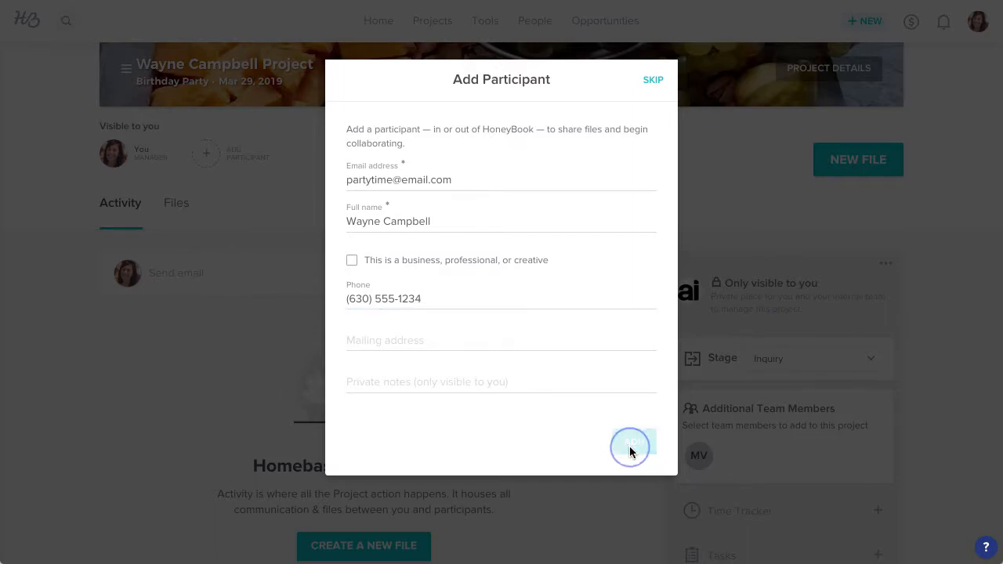
left_click(630, 449)
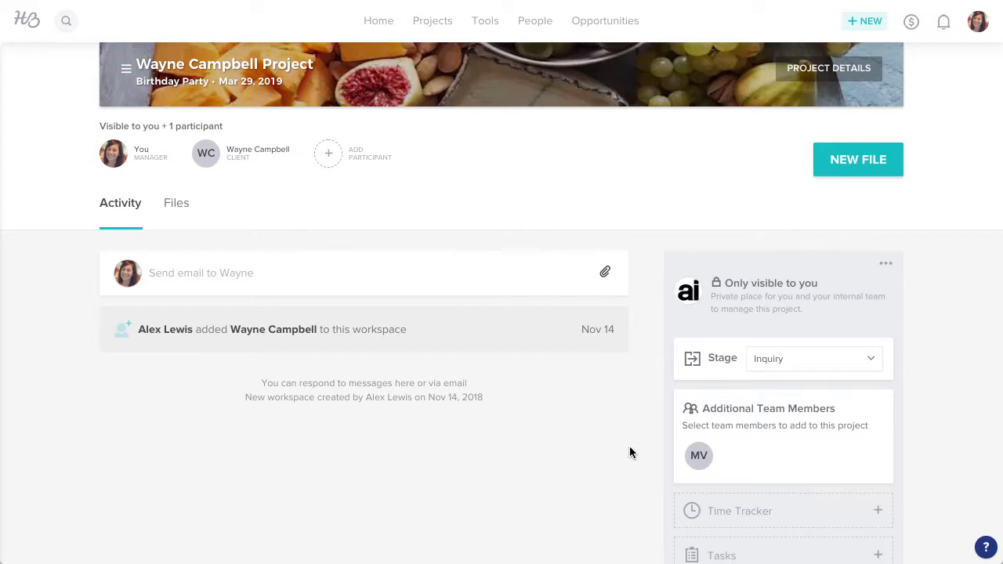
mouse_move(881, 169)
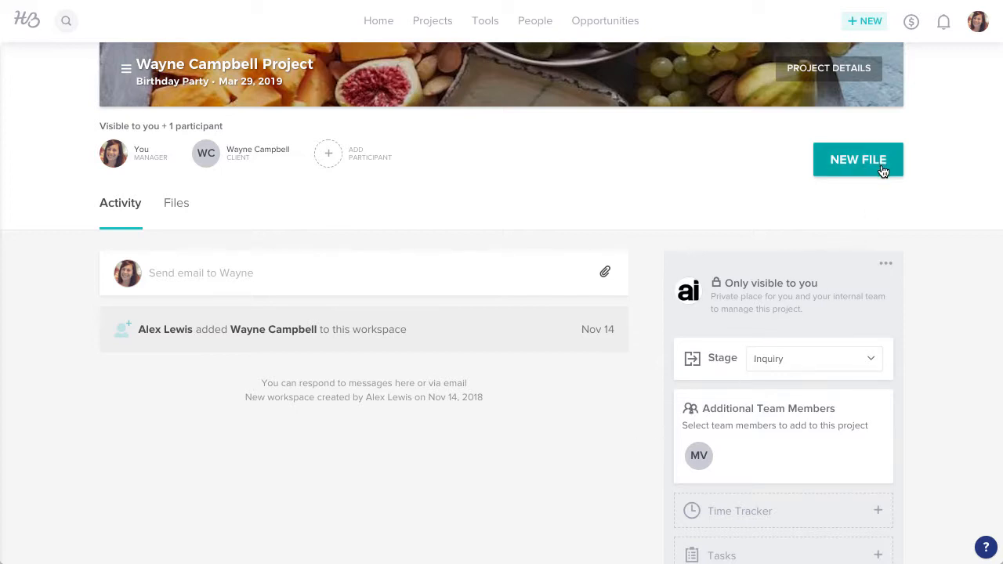
Start a new Questionnaire file from the project's NEW FILE menu
left_click(857, 160)
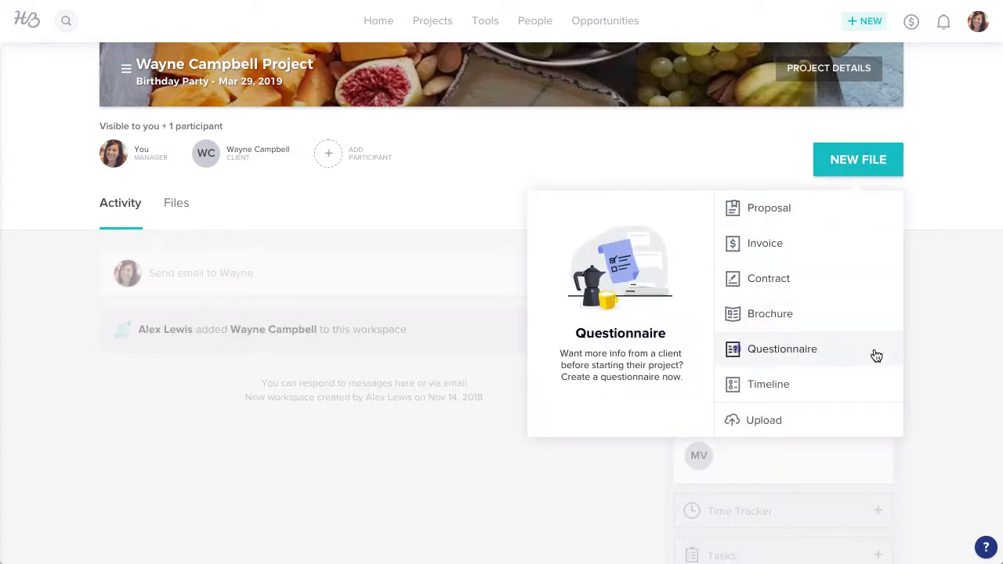
left_click(782, 348)
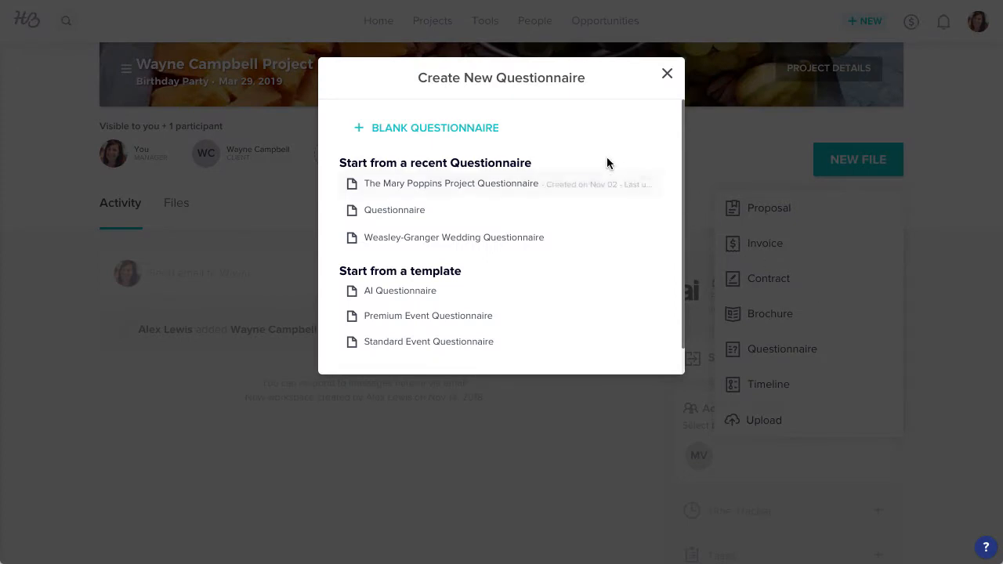
mouse_move(556, 139)
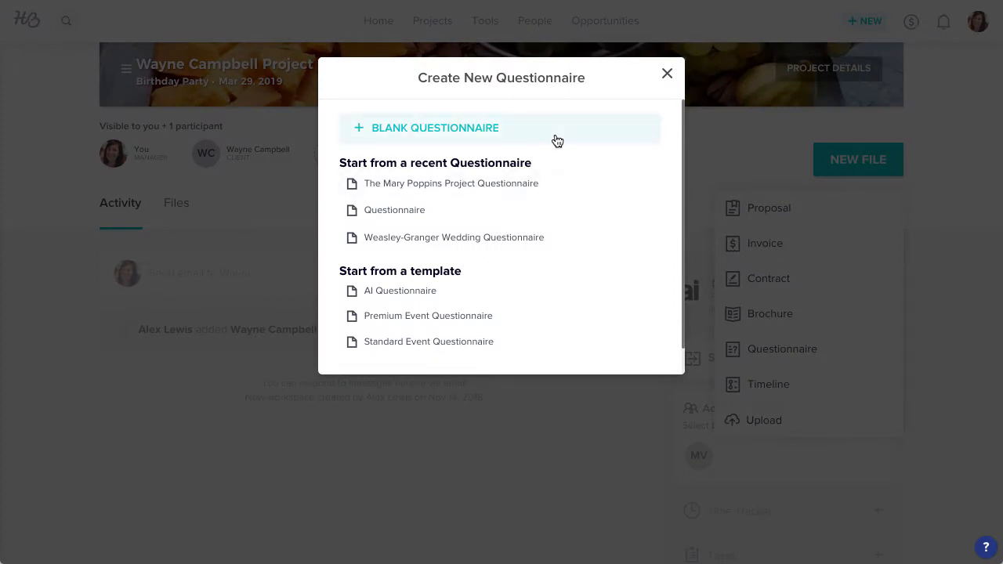
mouse_move(569, 195)
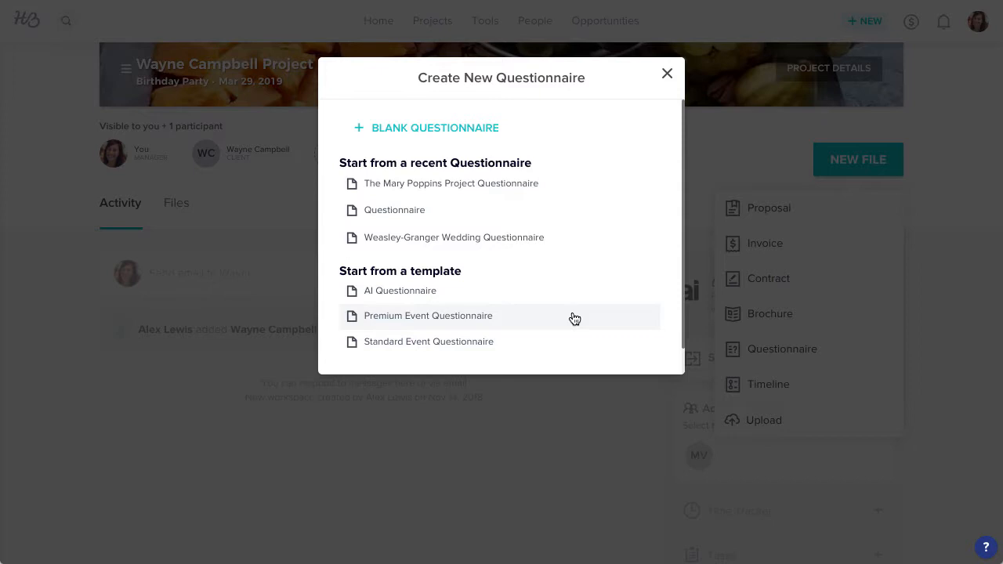
mouse_move(573, 262)
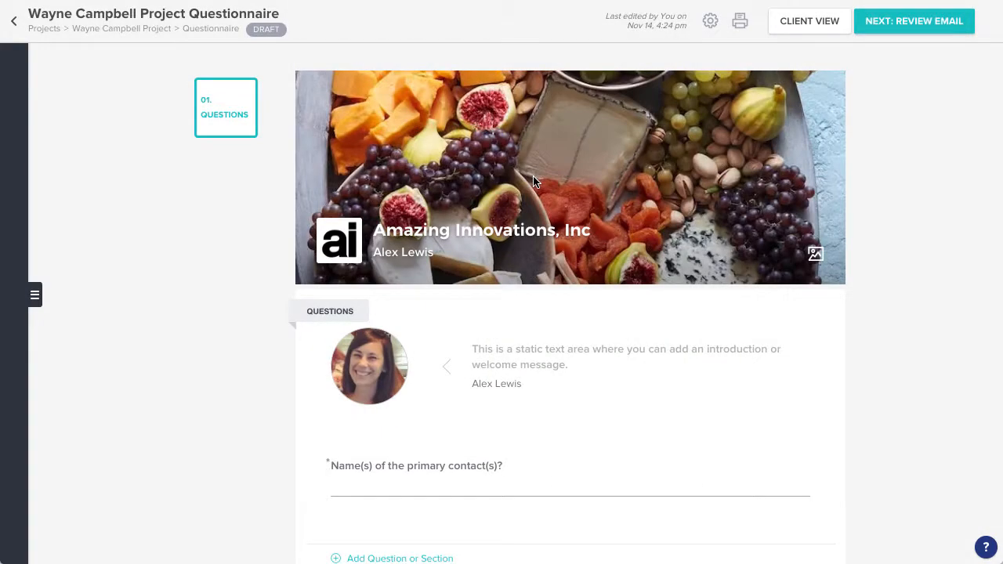
mouse_move(362, 114)
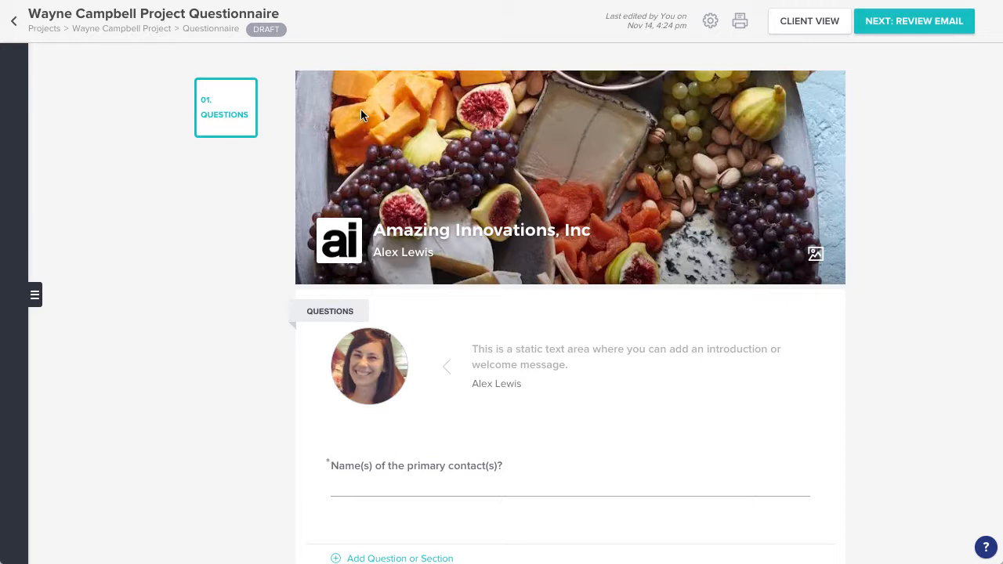
Edit the questionnaire title to remove the word 'Project'
double_click(163, 13)
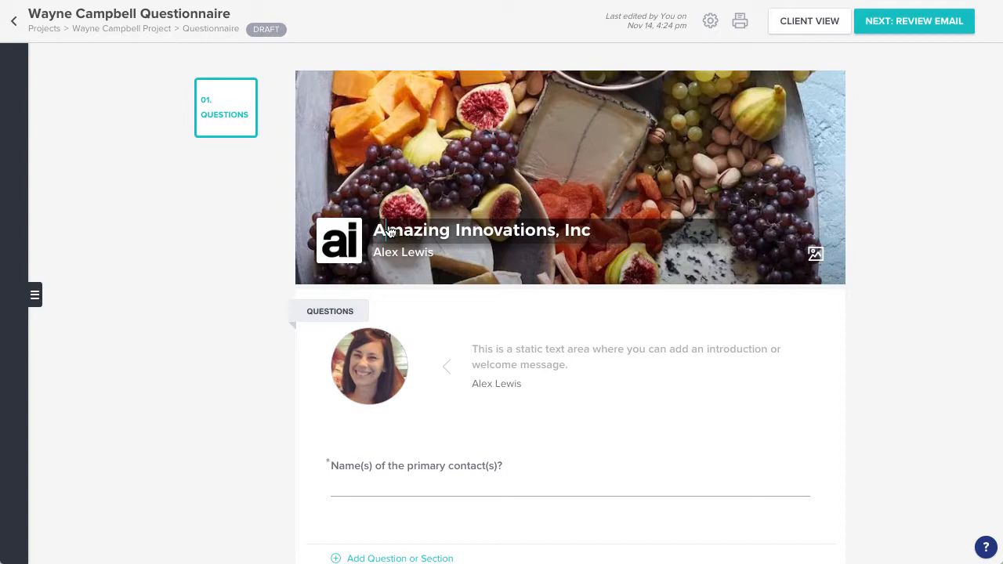
mouse_move(815, 254)
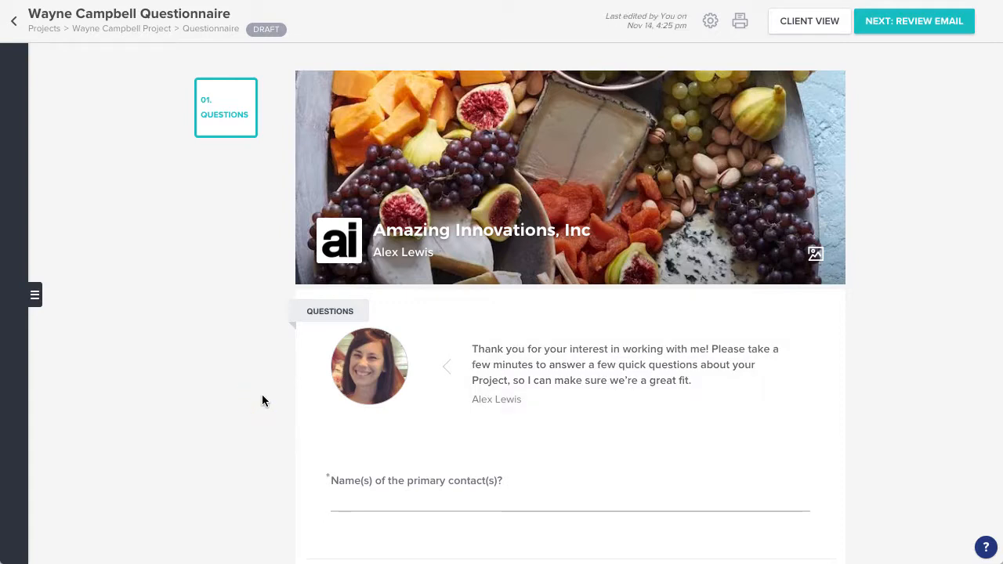
Make the primary contact question required
scroll("down", 3)
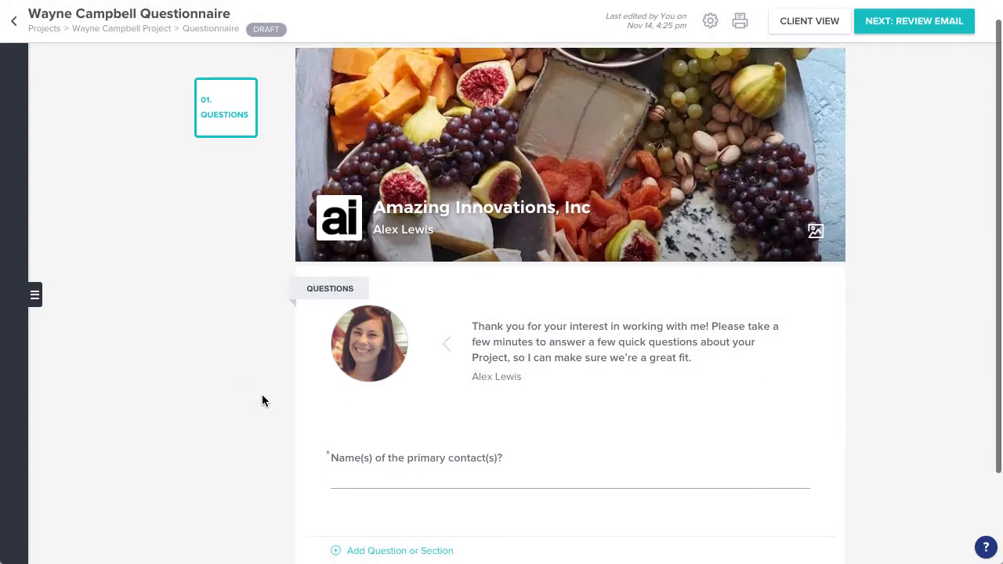
scroll("down", 3)
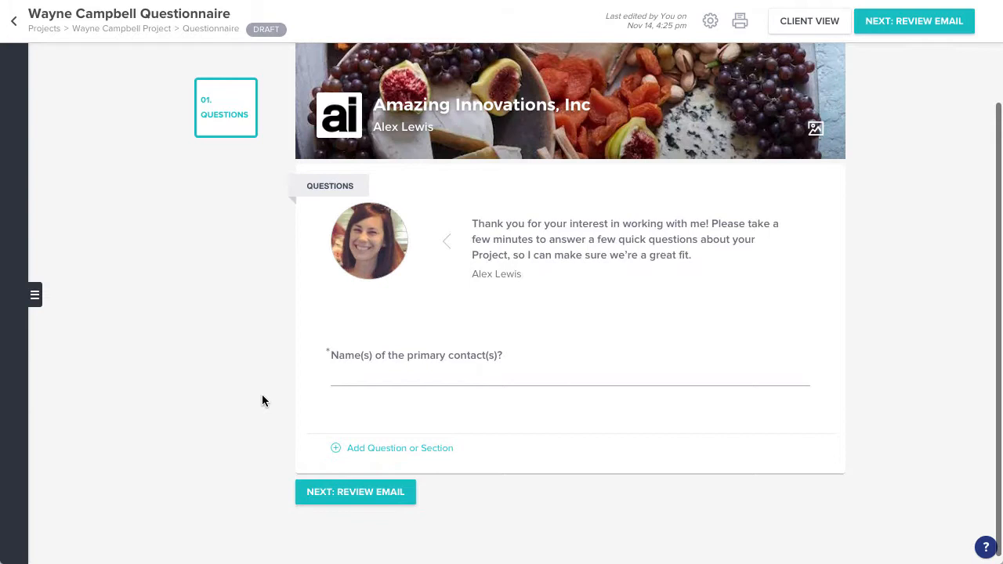
left_click(416, 354)
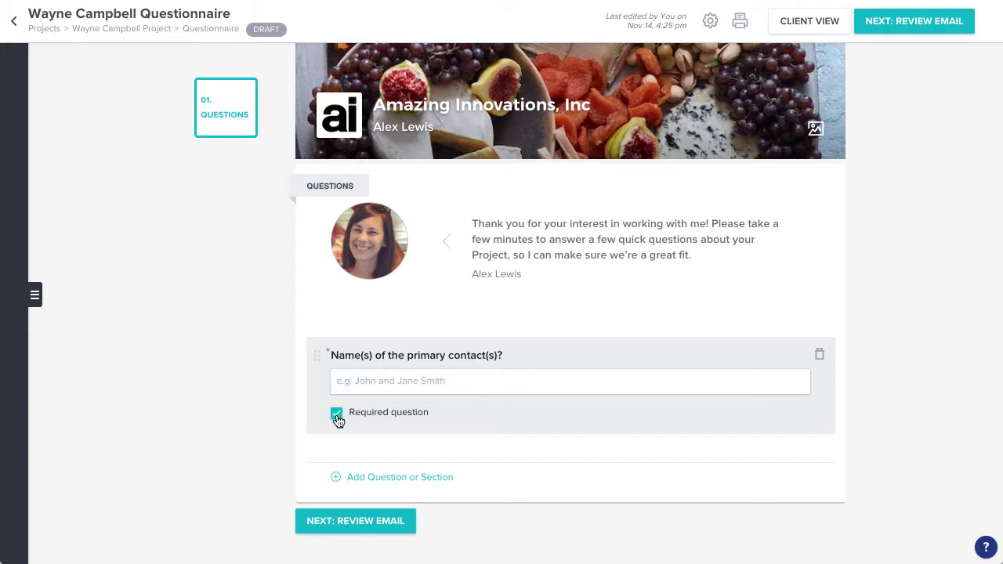
left_click(336, 414)
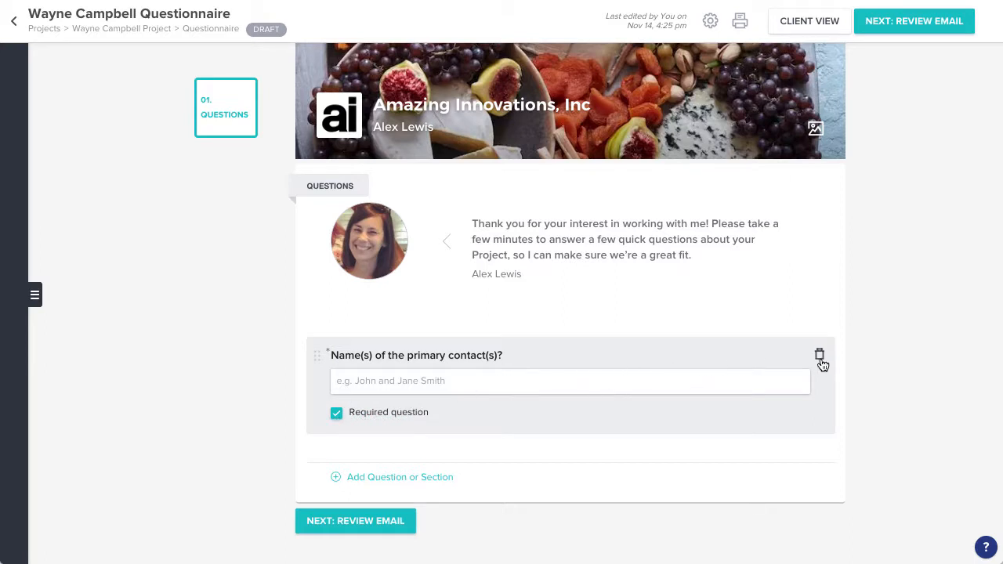
mouse_move(435, 486)
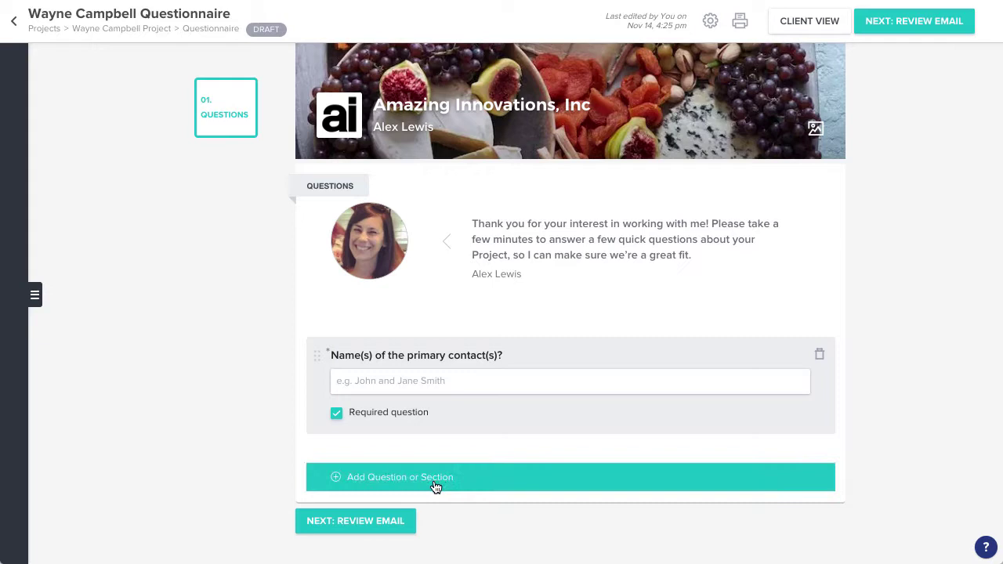
Add a services question with an Appetizer choice and a further answer option
left_click(399, 477)
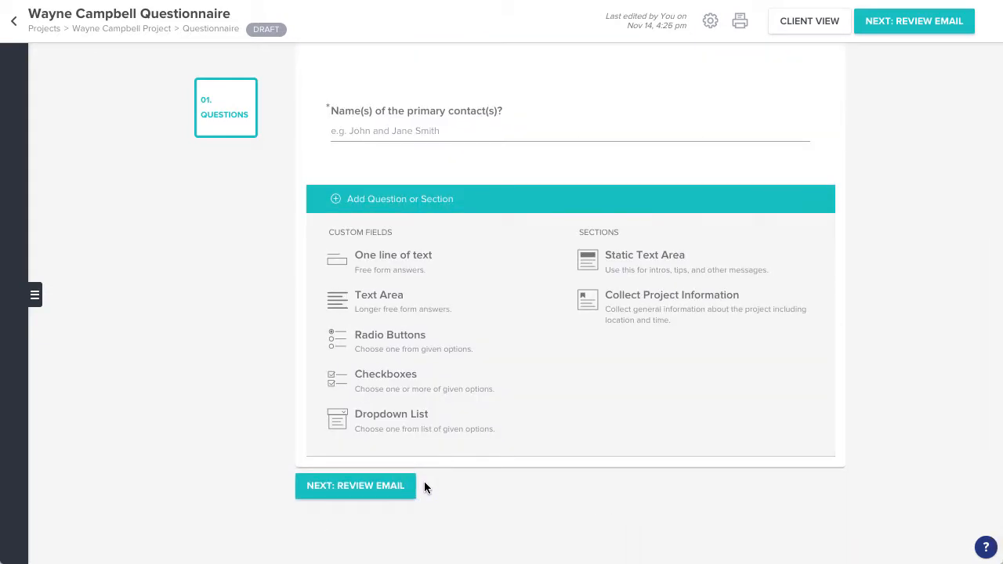
mouse_move(432, 482)
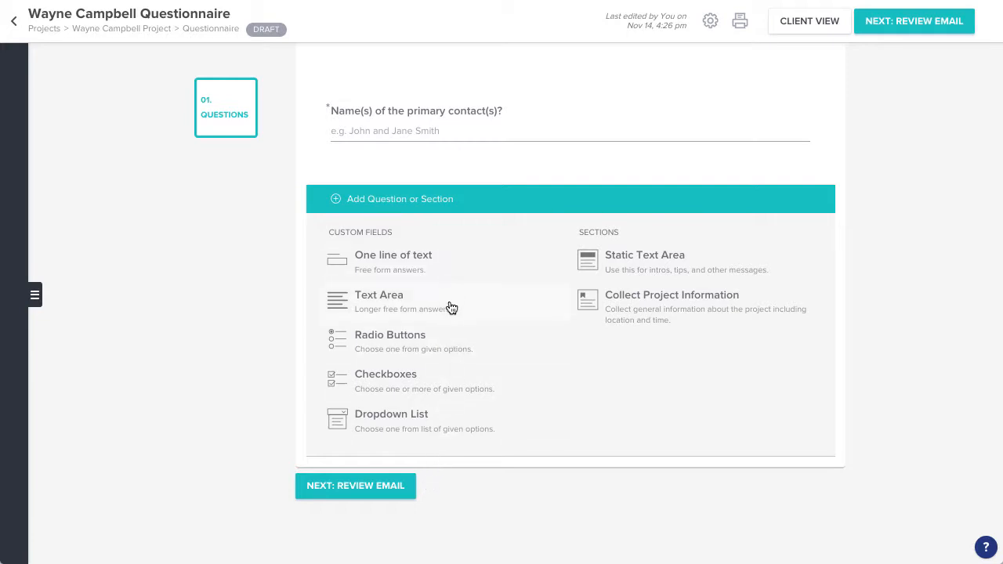
mouse_move(456, 378)
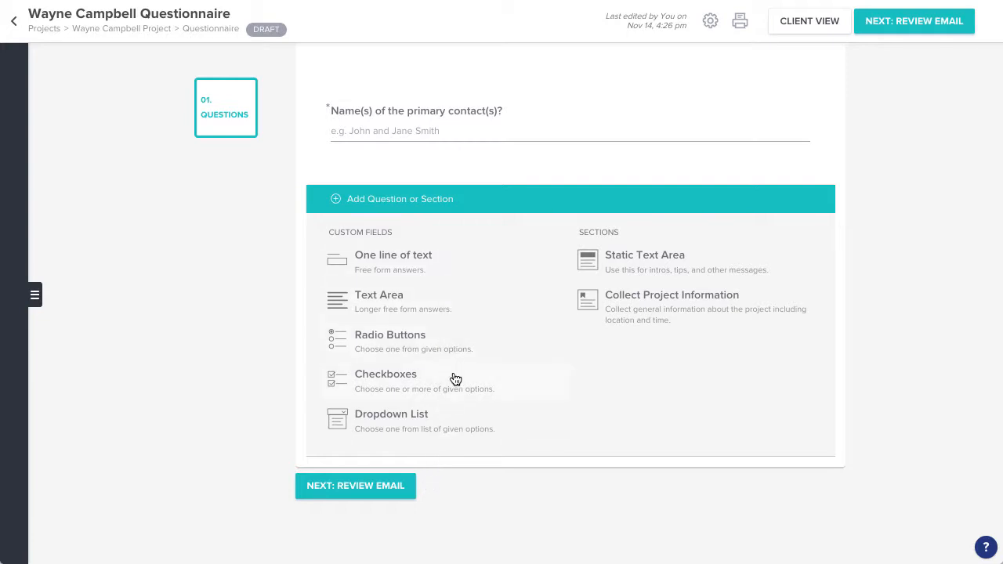
mouse_move(455, 422)
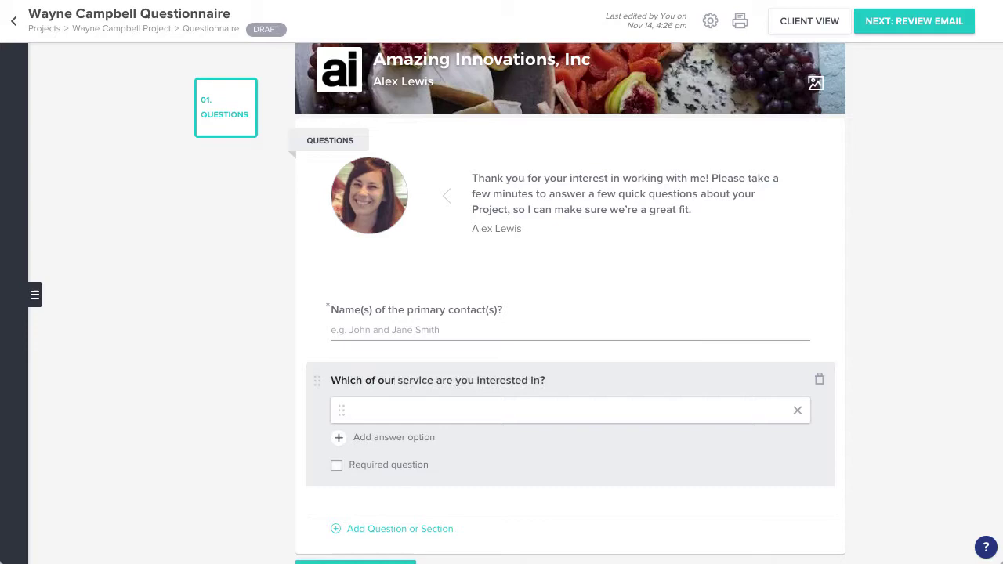
type("Appetize")
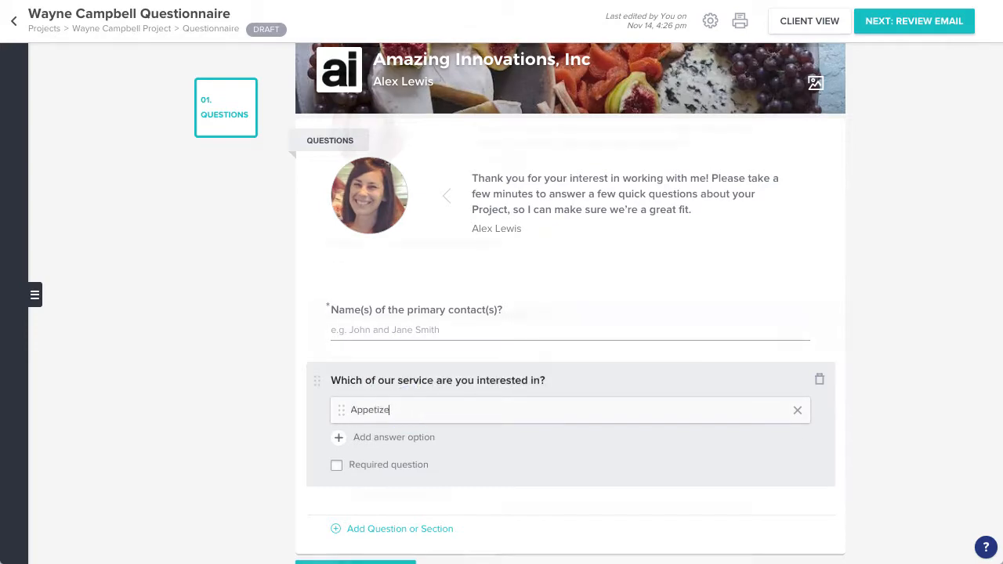
left_click(336, 492)
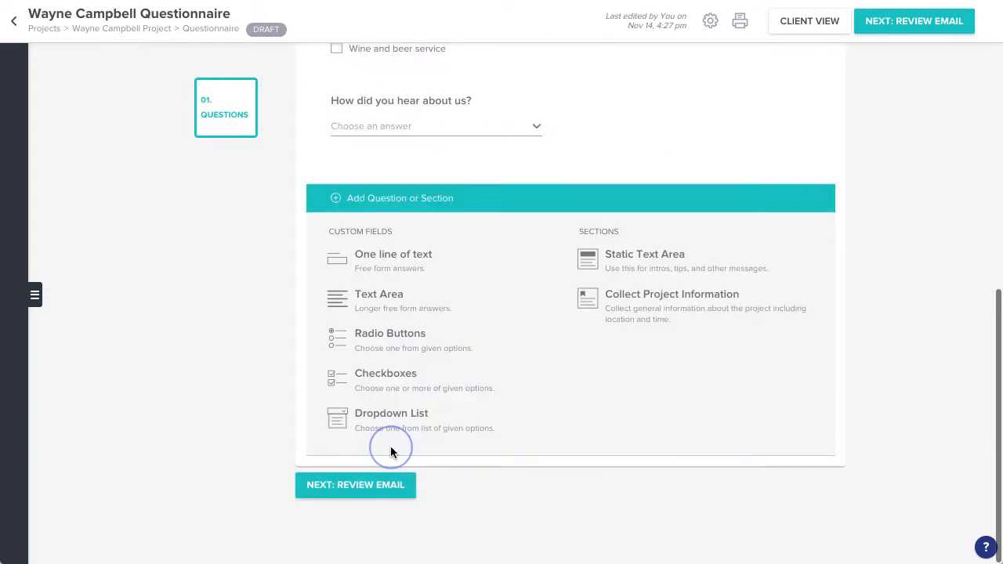
mouse_move(602, 279)
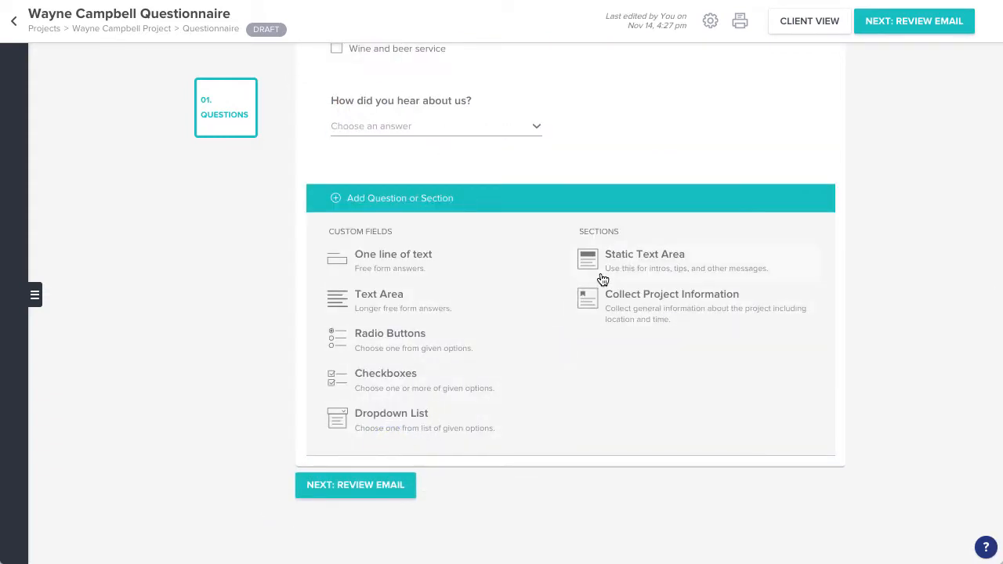
Add a static text note and a Collect Project Information block
left_click(646, 254)
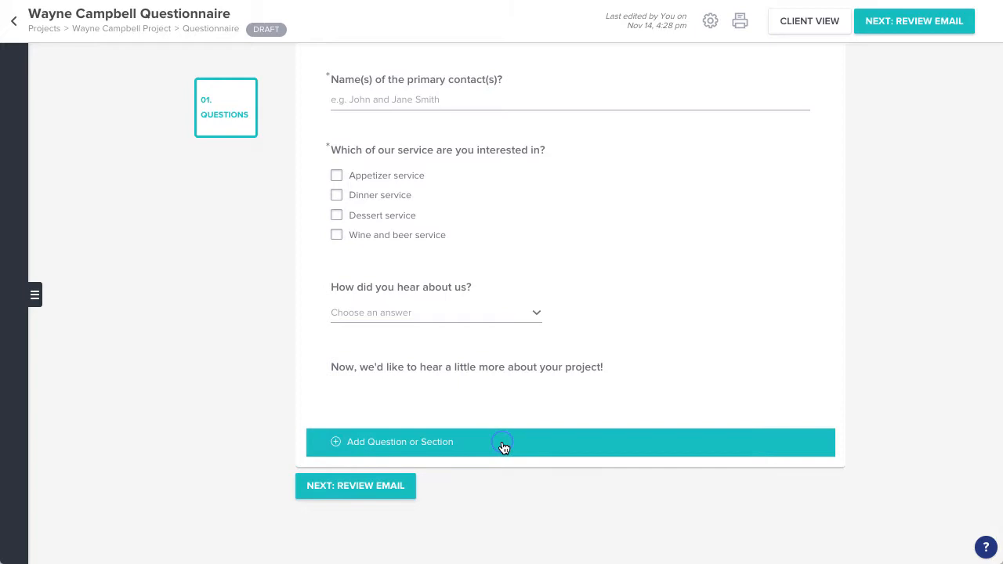
left_click(501, 442)
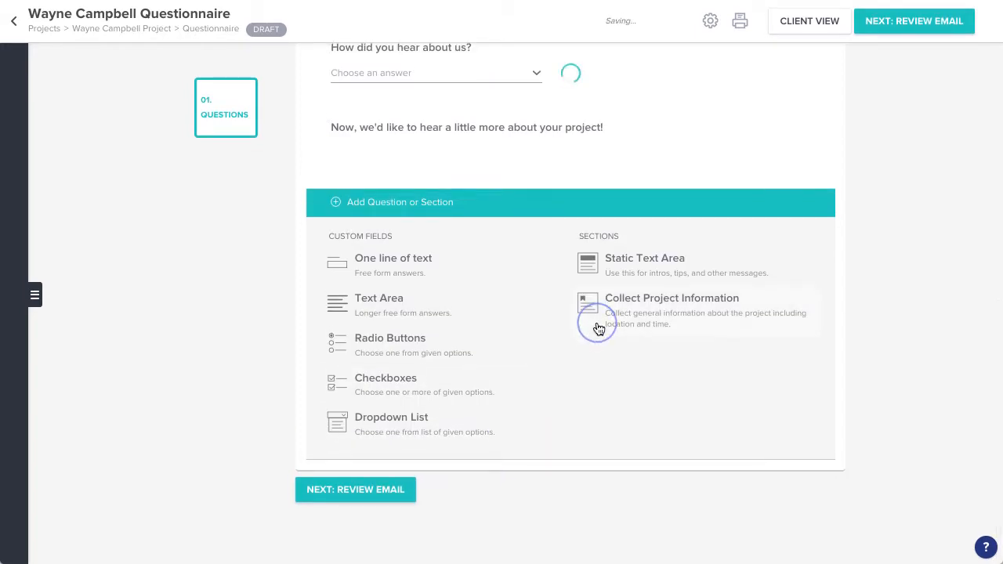
left_click(671, 297)
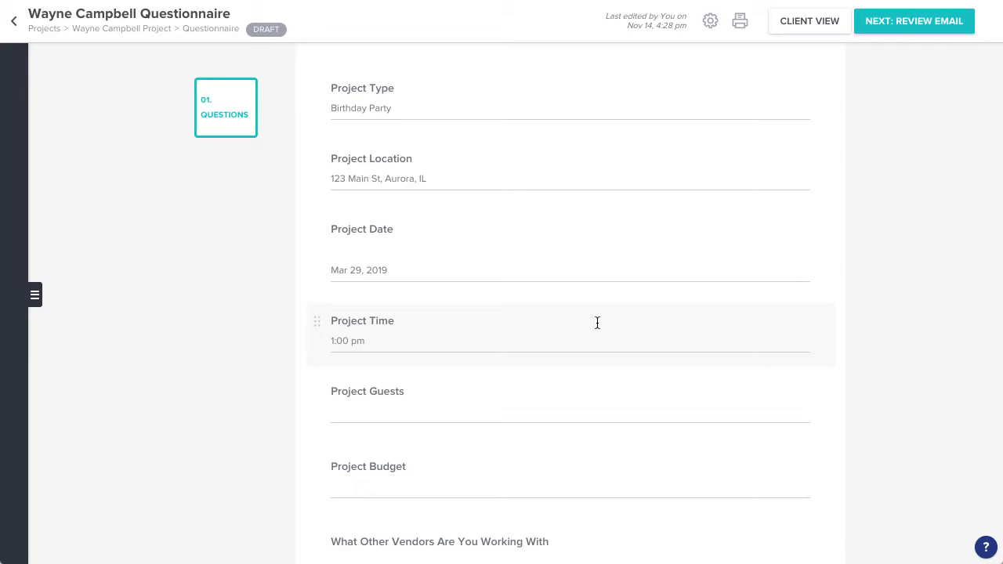
mouse_move(351, 395)
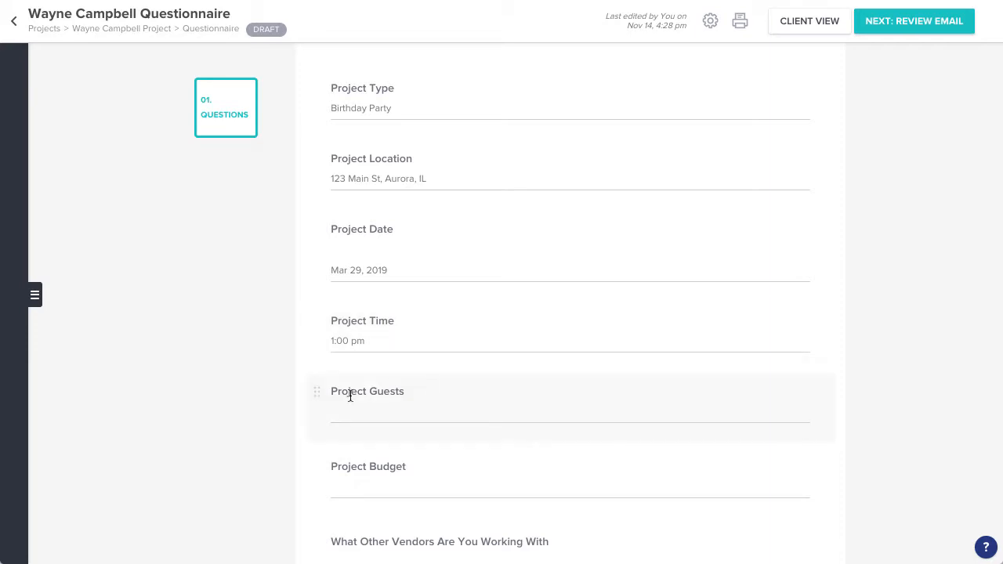
Rename Project Guests to Number of Guests and delete the Project Time field
left_click(367, 392)
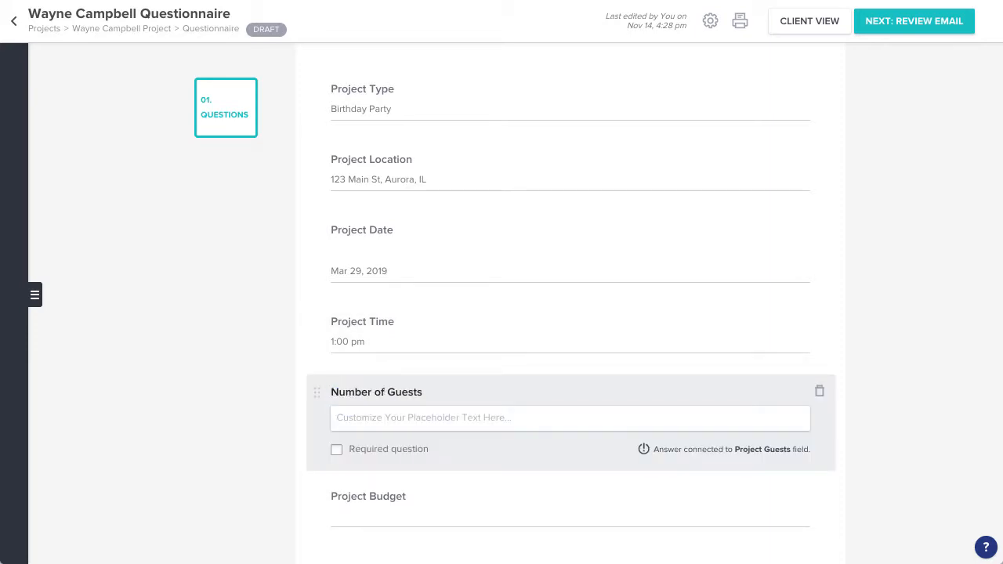
left_click(288, 411)
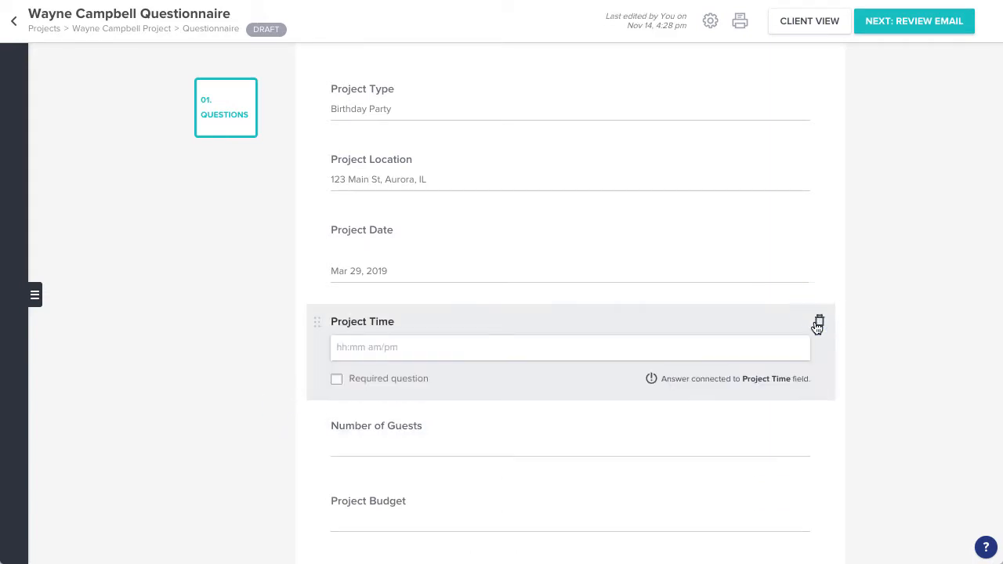
left_click(824, 323)
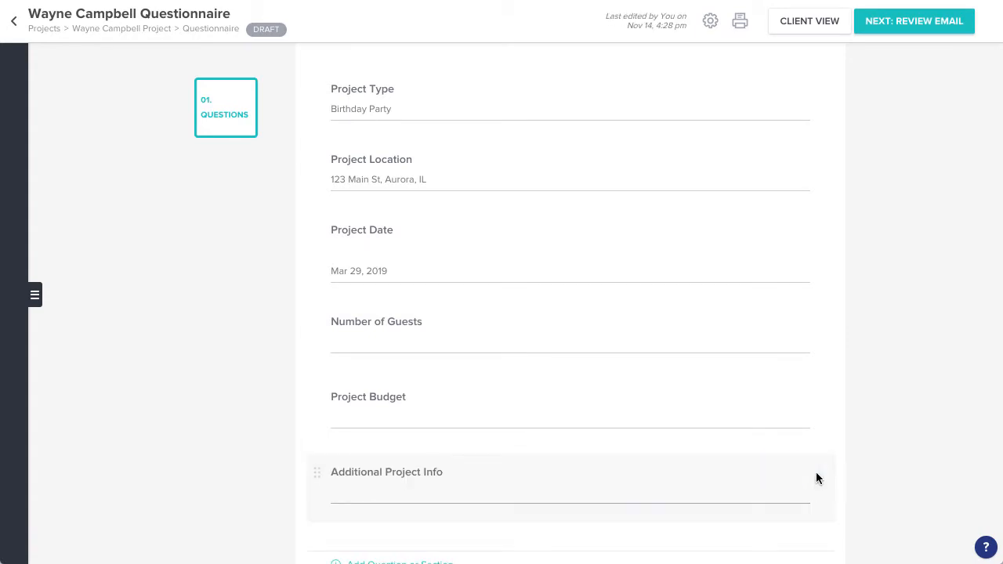
mouse_move(310, 396)
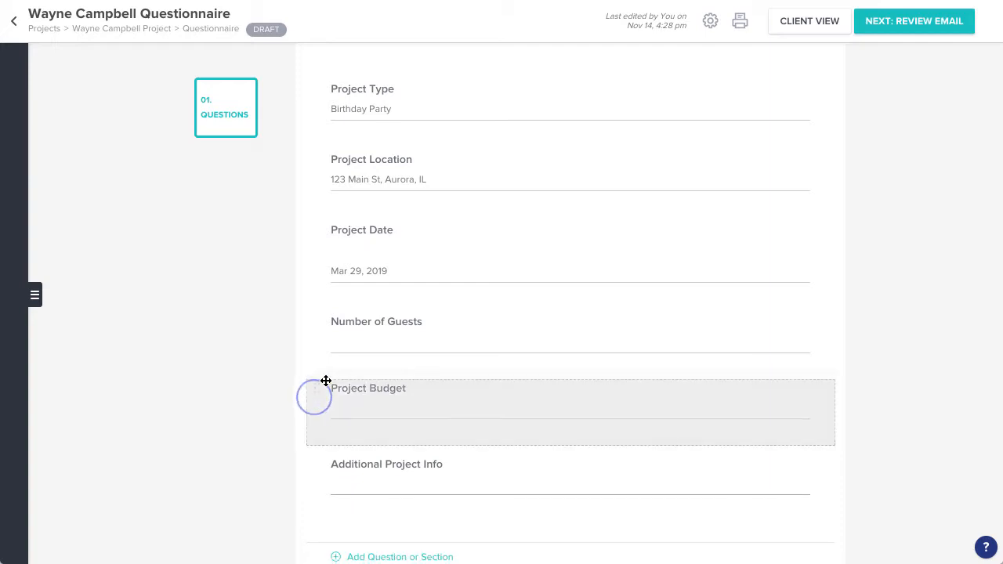
Move Project Budget up to sit right after Project Type
left_click_drag(314, 395, 259, 176)
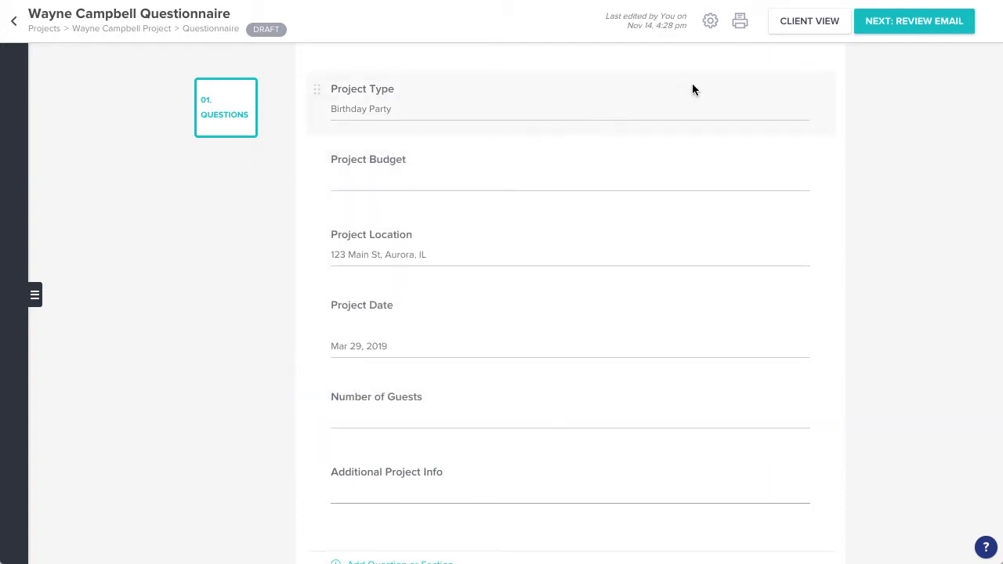
mouse_move(809, 22)
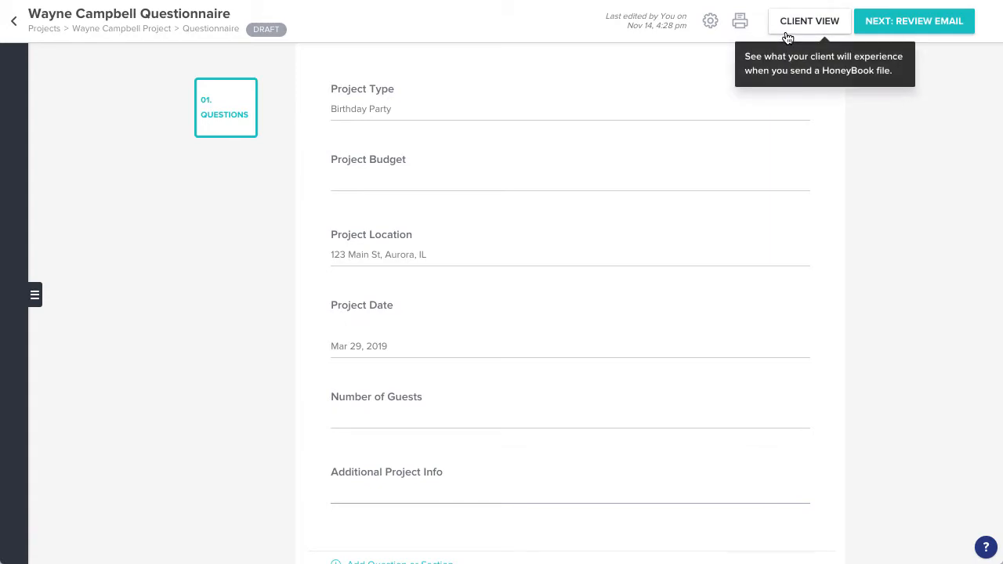
left_click(809, 22)
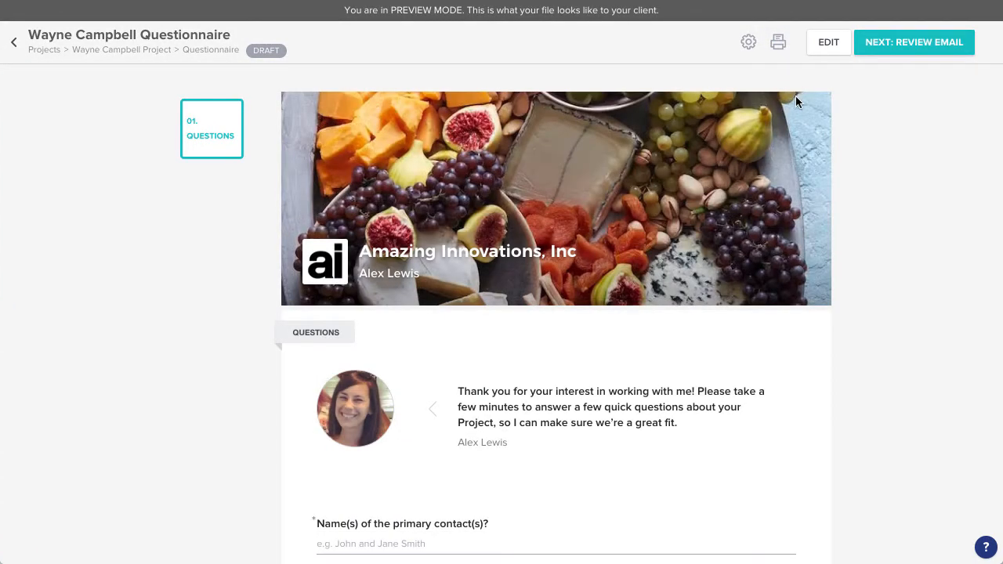
scroll("down", 3)
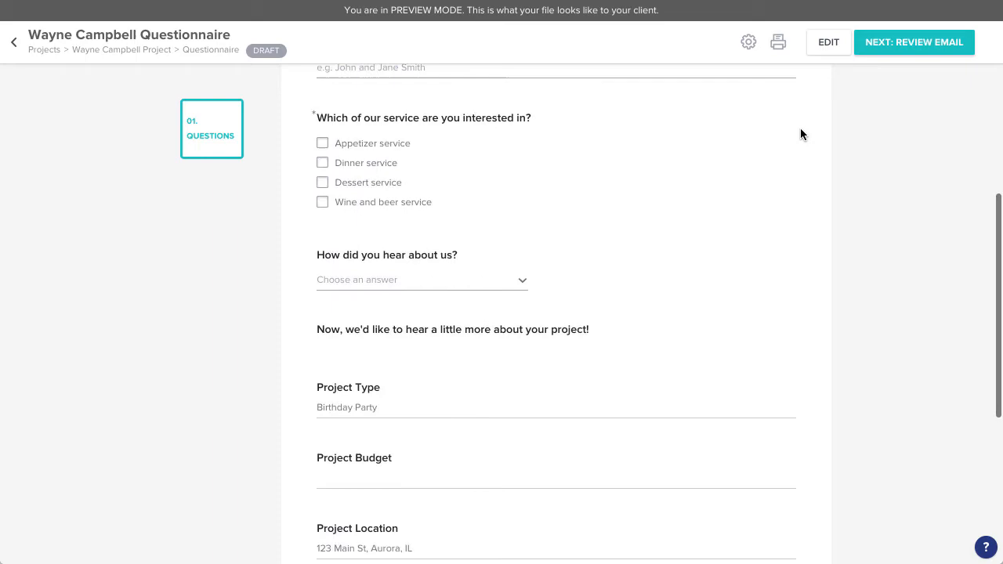
scroll("up", 3)
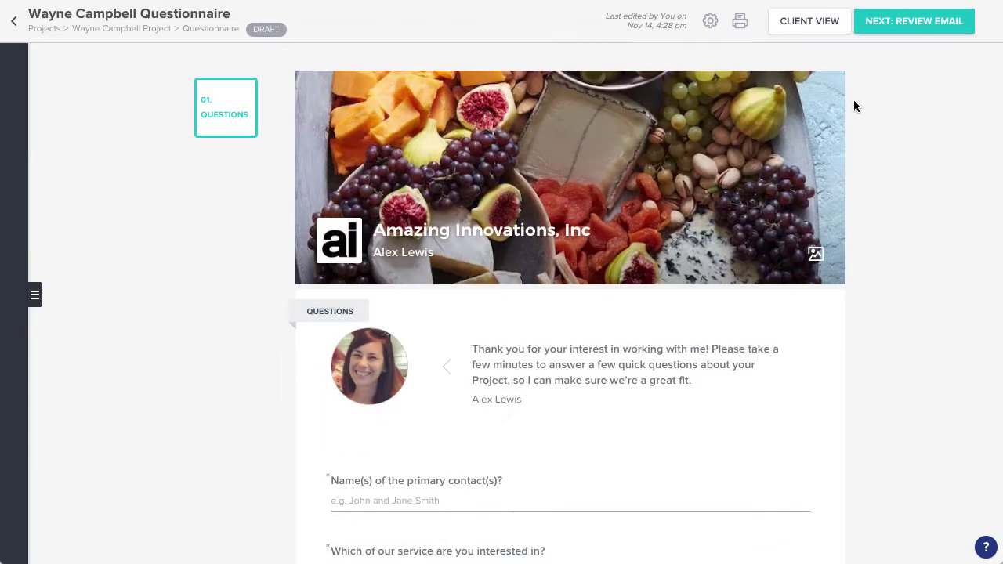
Review the email and end its subject with ', when you have a moment!'
left_click(914, 22)
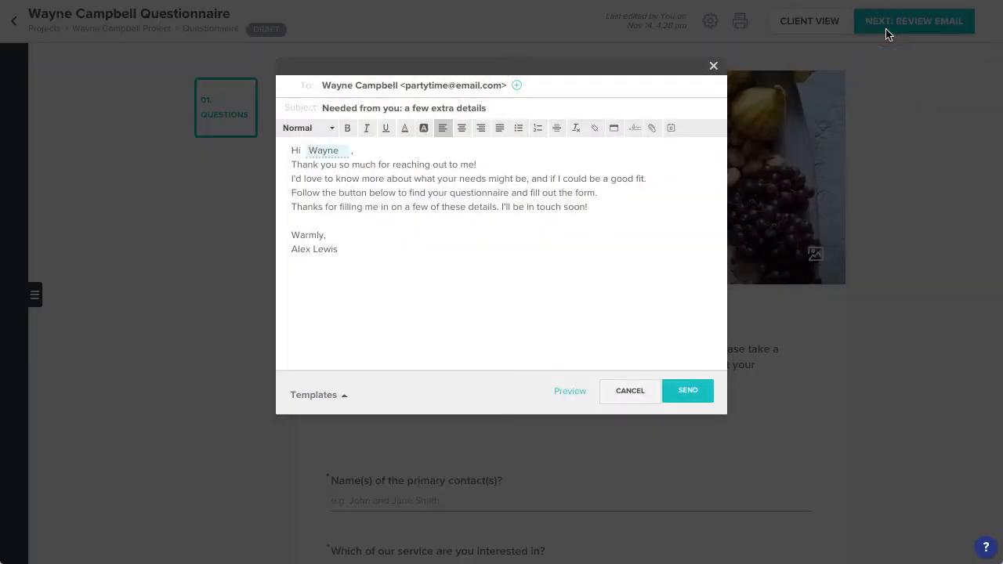
type(",")
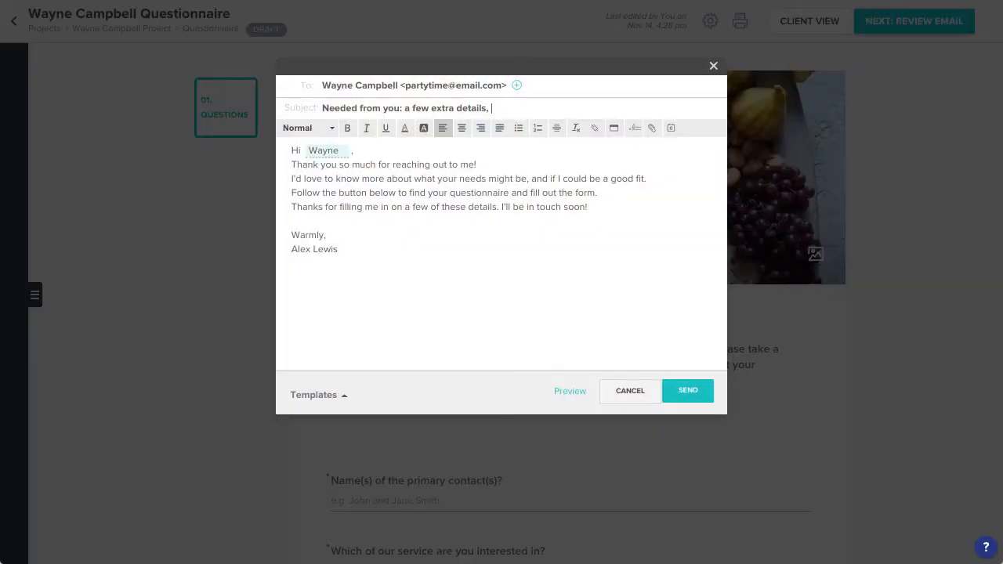
type("when you have a moment!")
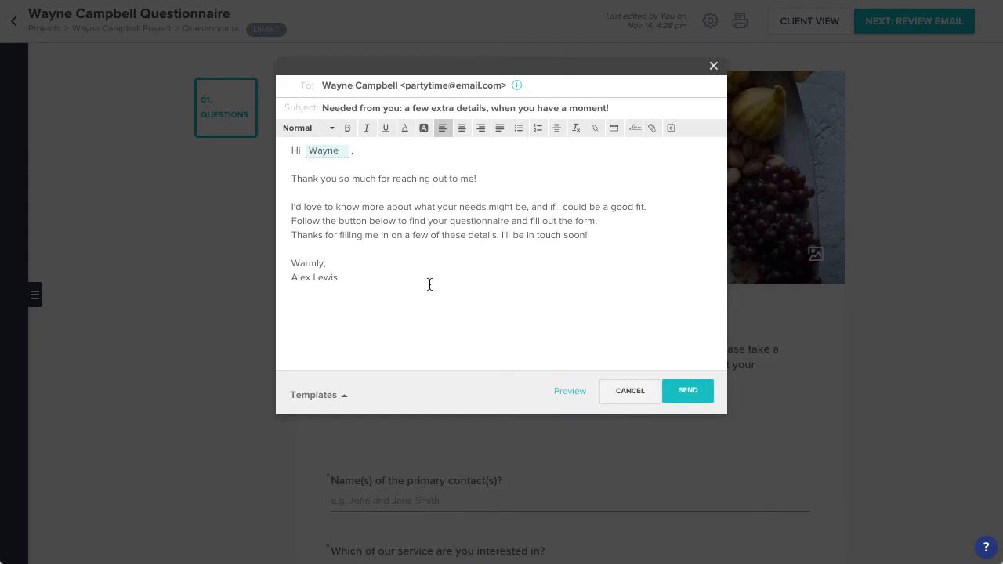
Load the New Inquiry template, add the business signature and send the email
left_click(314, 395)
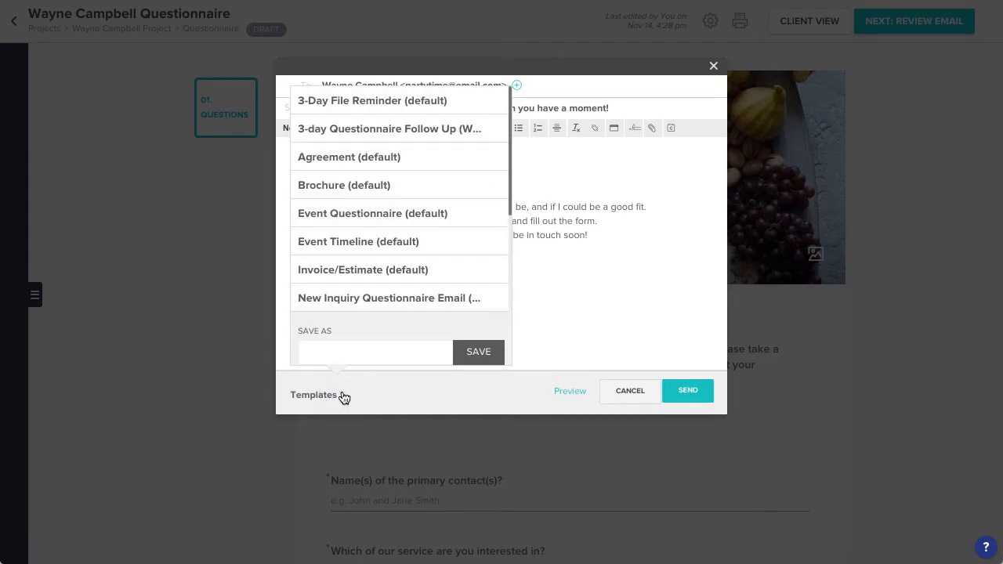
left_click(313, 395)
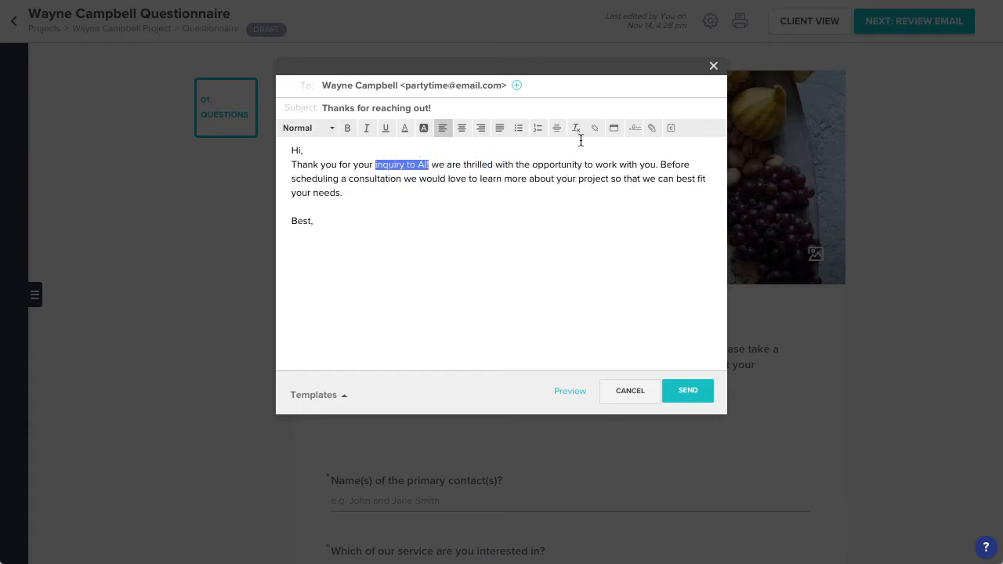
left_click(593, 128)
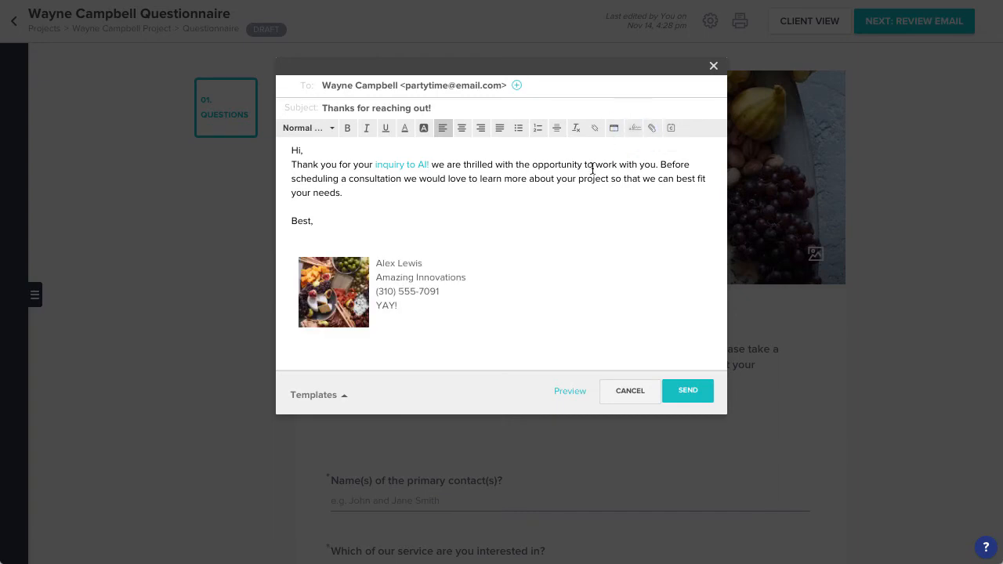
mouse_move(652, 127)
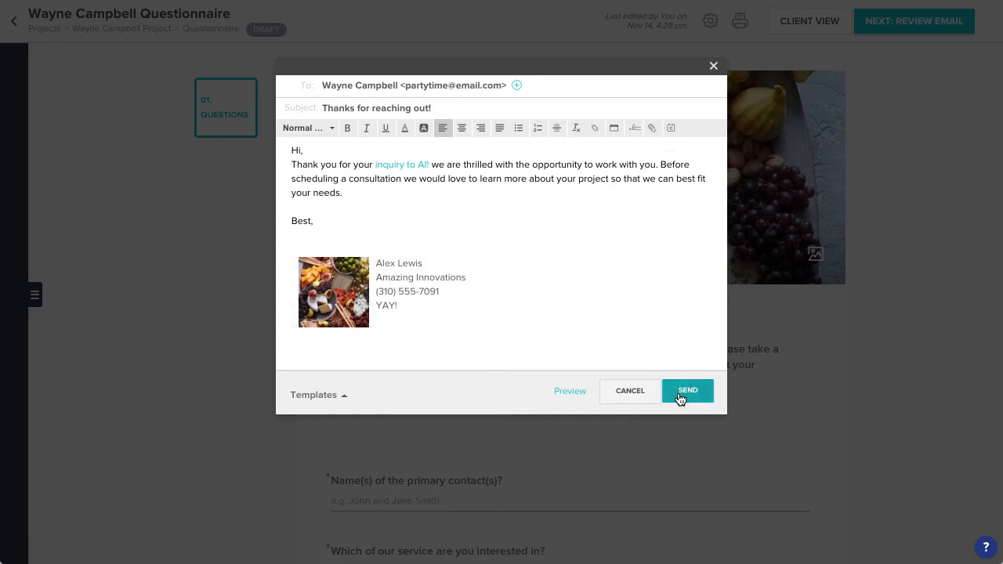
left_click(687, 391)
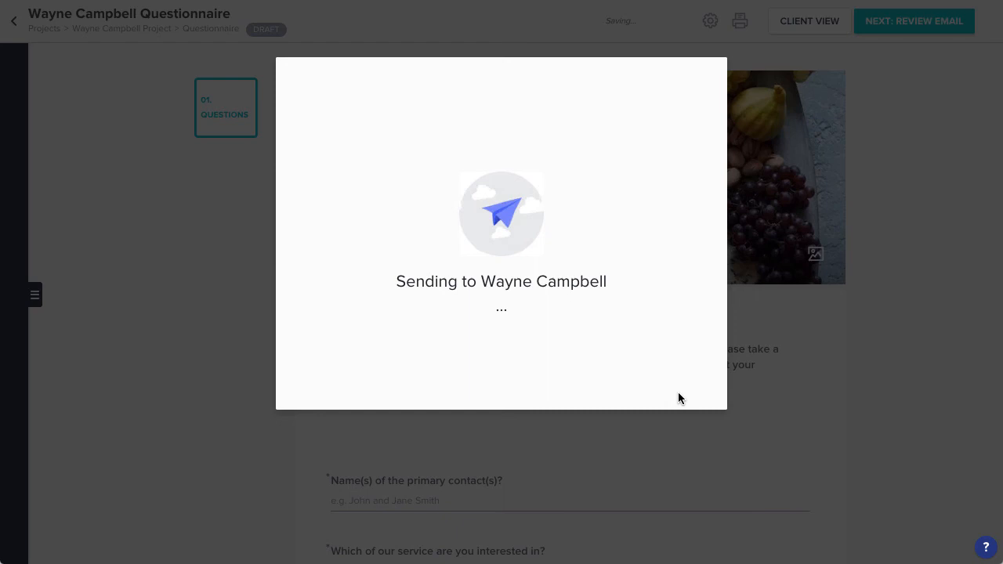